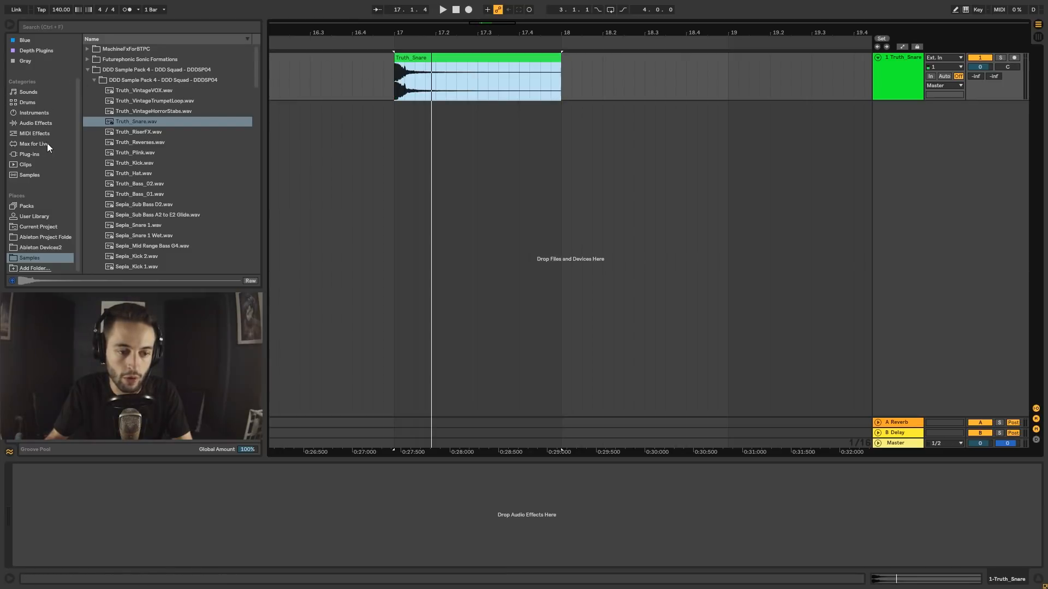
Step: Search the browser for 'vu' and add VUMT Deluxe to the Truth_Snare chain
type("vu")
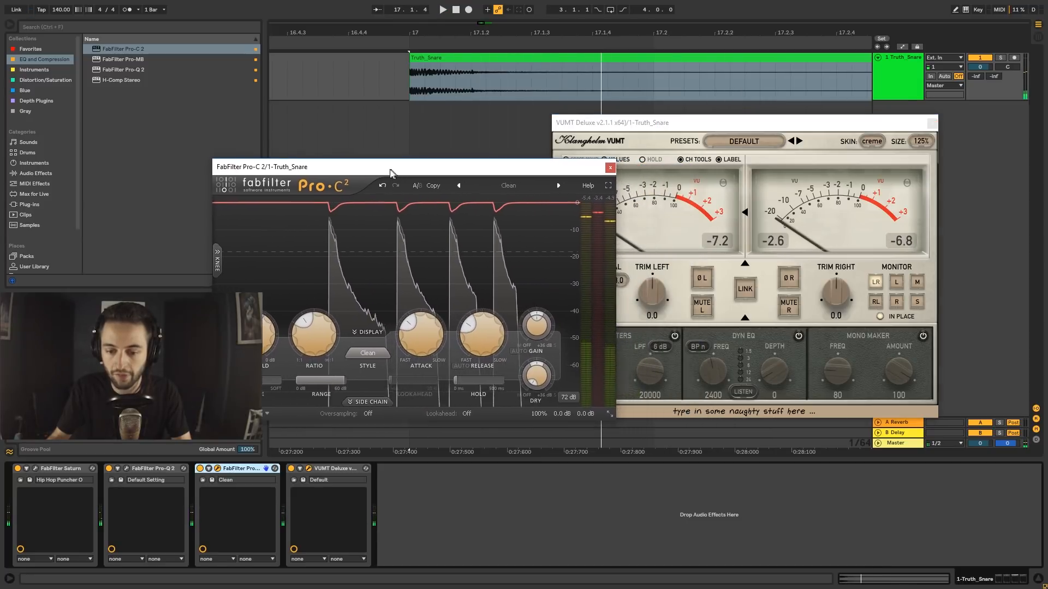
Step: Raise Pro-C 2 output until the snare reads about -4.5 dB on VUMT Deluxe
left_click(608, 167)
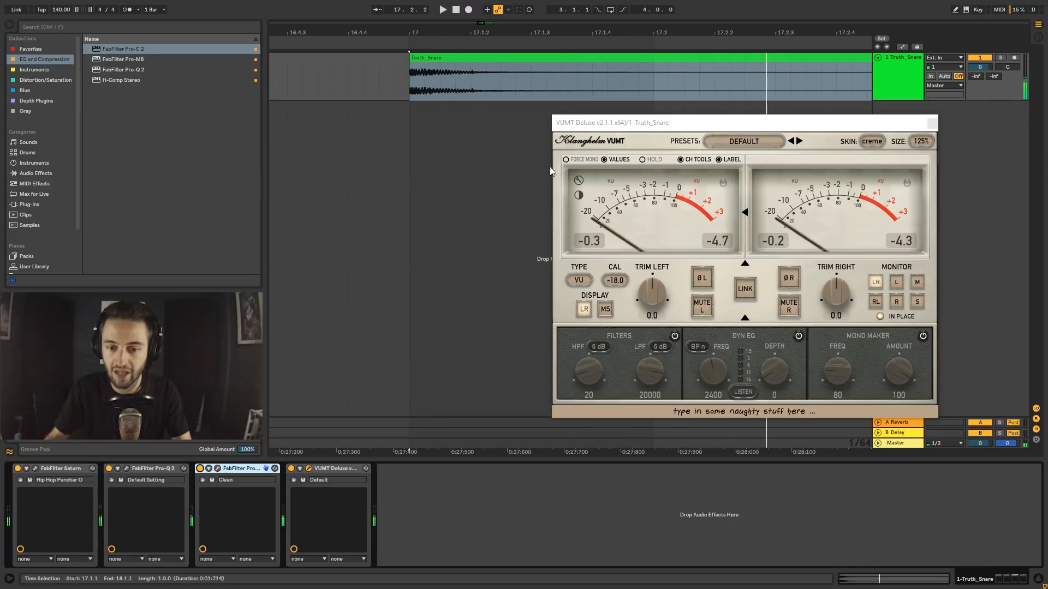